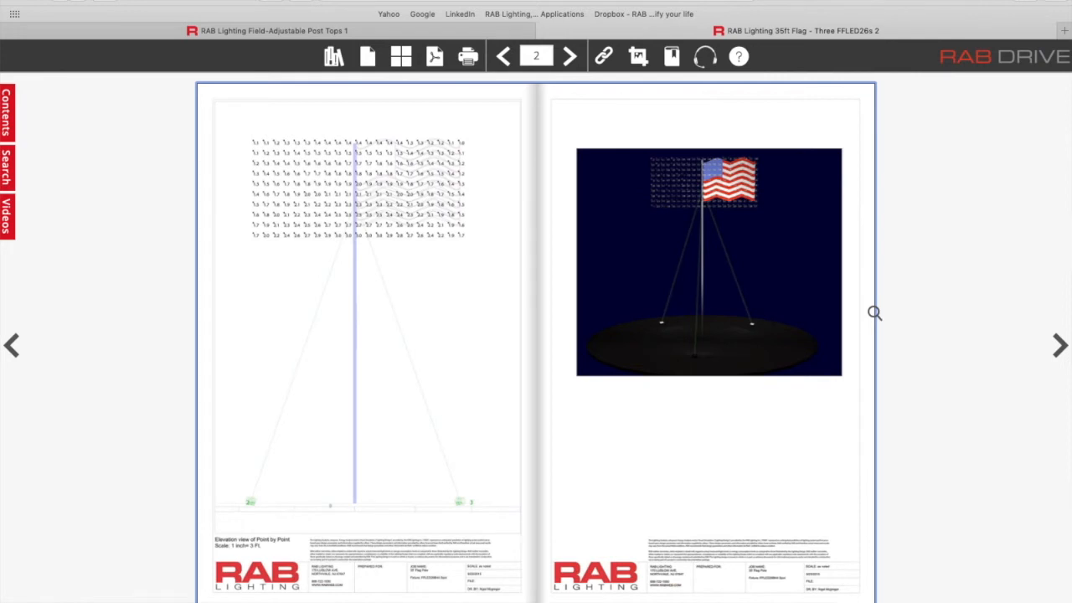
mouse_move(361, 96)
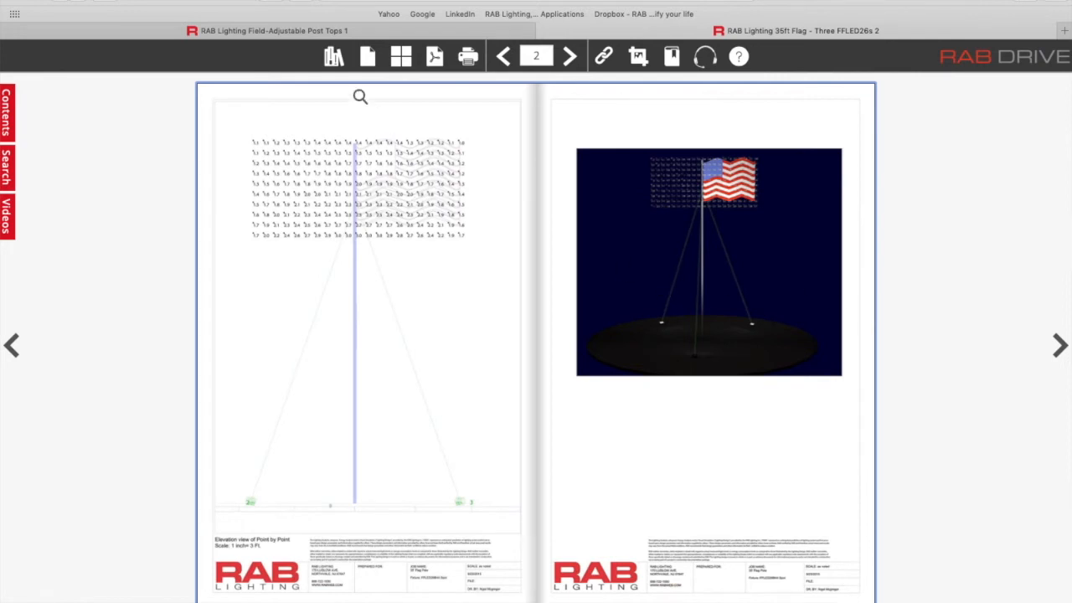
Return from the 35ft flag layout to the Lighting Design Templates bookshelf.
left_click(84, 285)
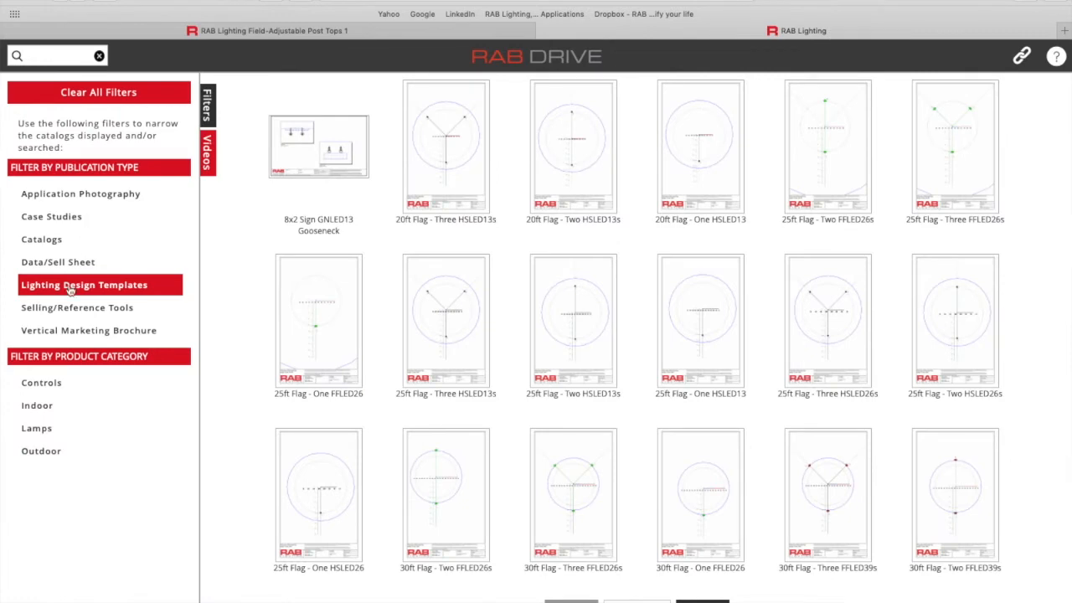